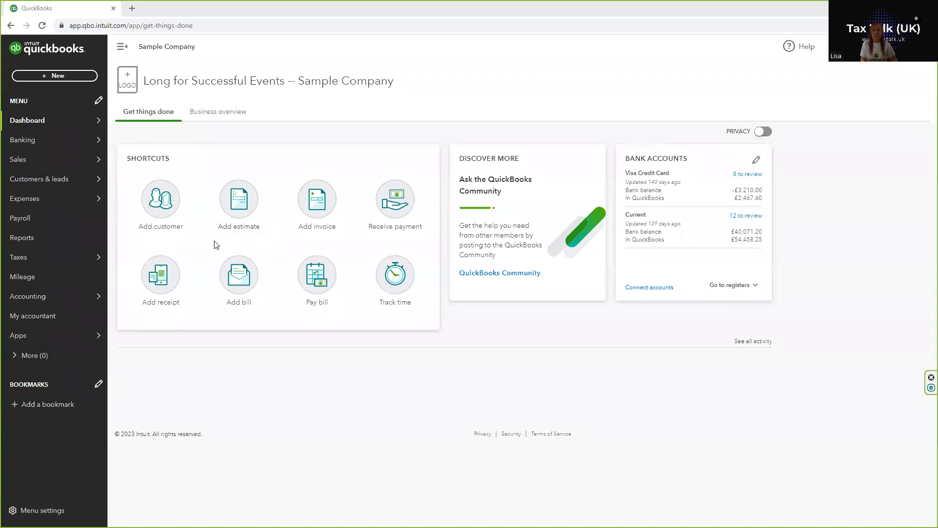
pyautogui.moveTo(22, 237)
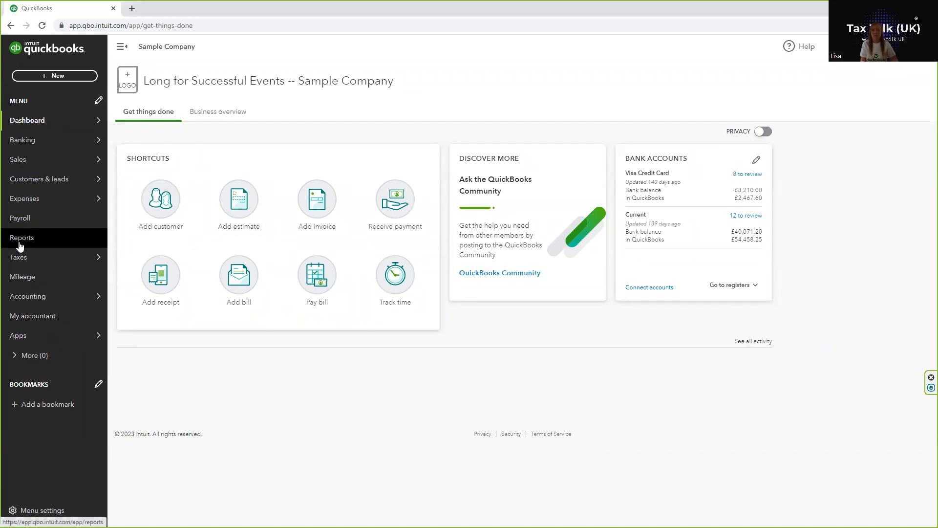
# Step: From Reports, star Supplier Balance Detail under What you owe and launch it
pyautogui.click(23, 238)
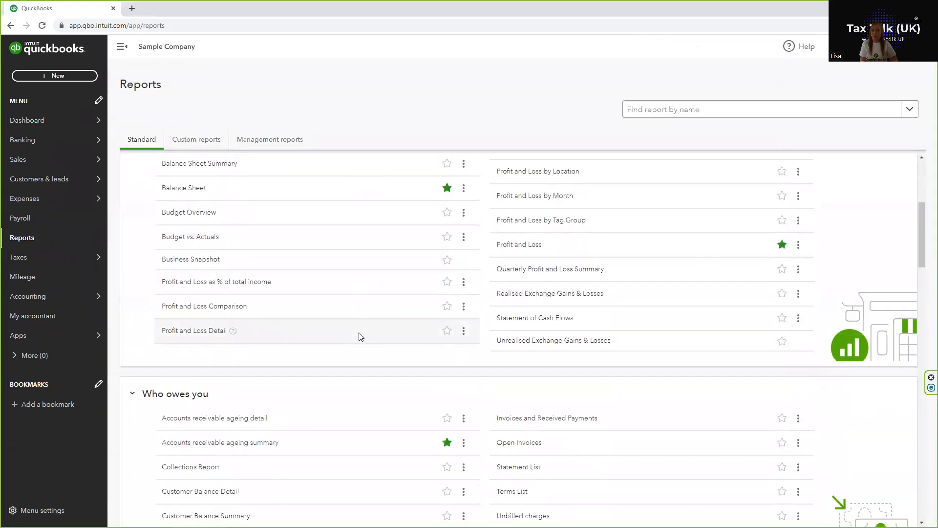
pyautogui.scroll(-3)
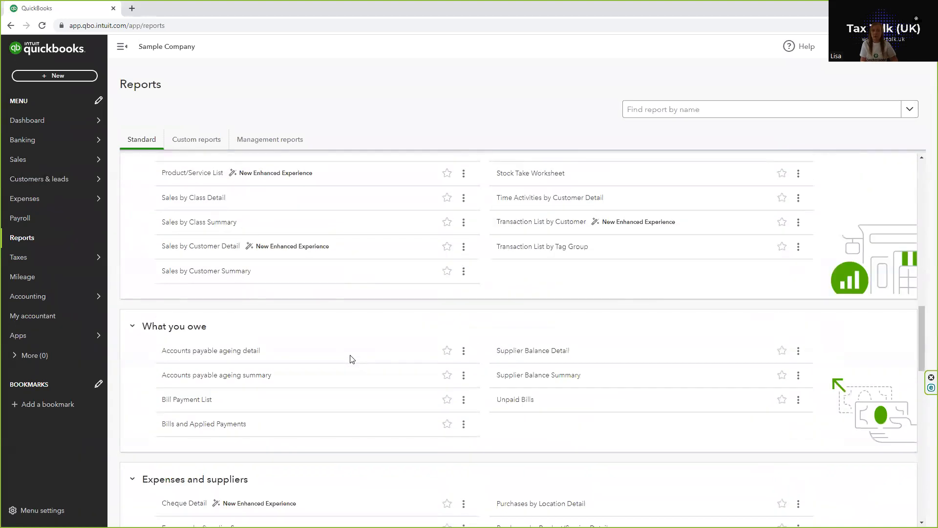
pyautogui.moveTo(533, 350)
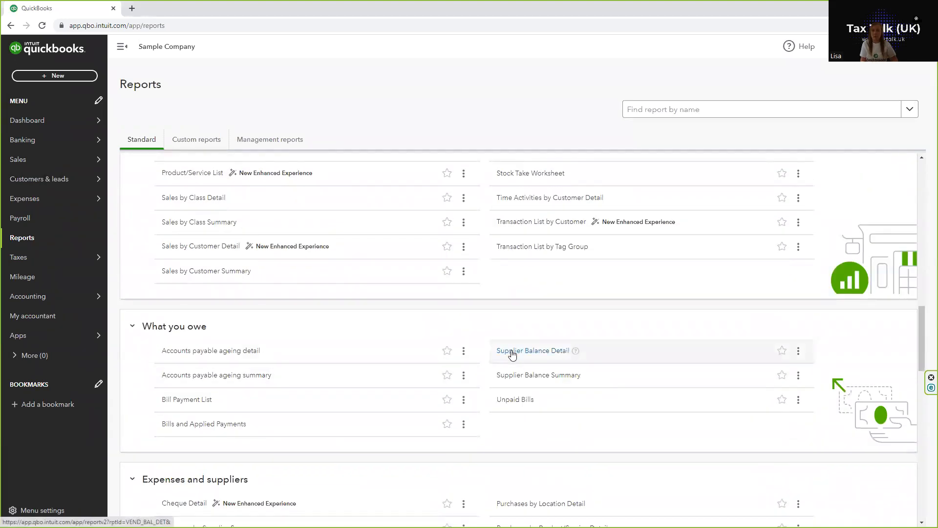
pyautogui.moveTo(759, 363)
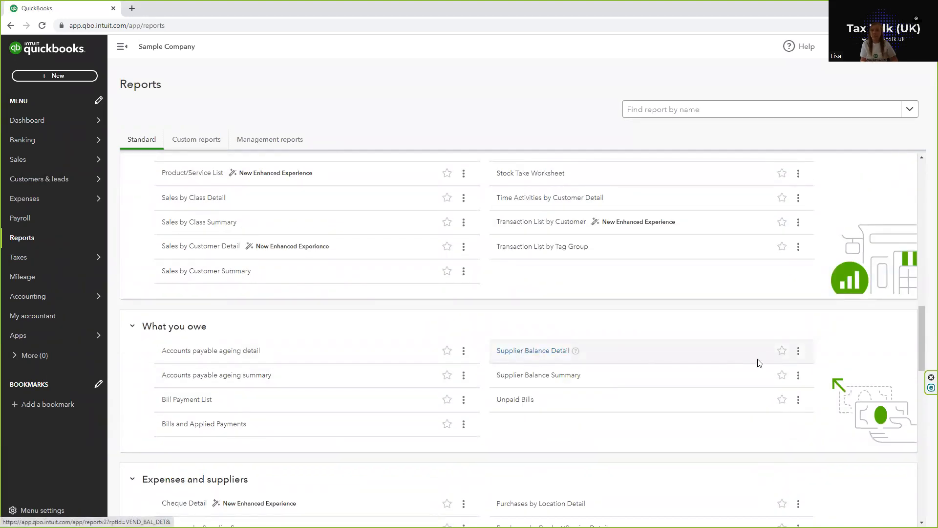
pyautogui.click(782, 350)
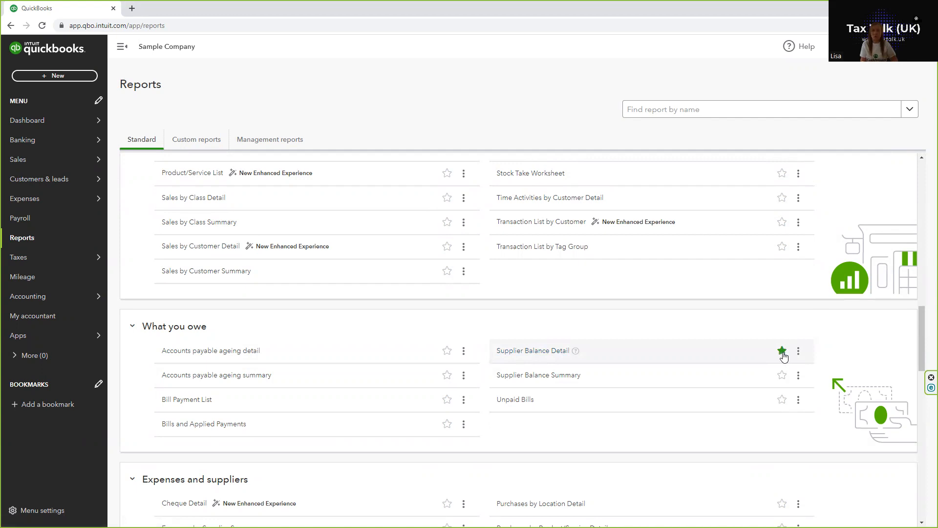
pyautogui.click(782, 351)
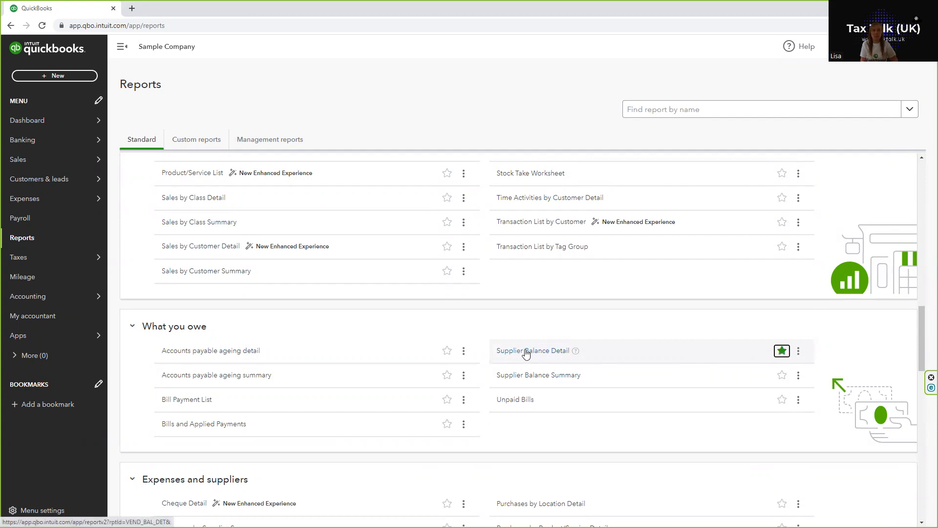
pyautogui.click(532, 350)
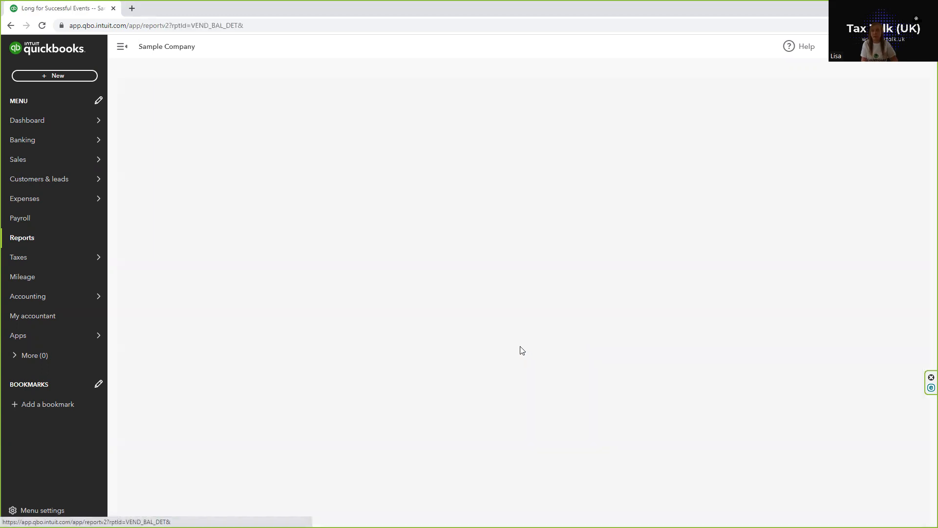
# Step: Run the Supplier Balance Detail report for All Dates, totalling £7,170.00
pyautogui.click(257, 89)
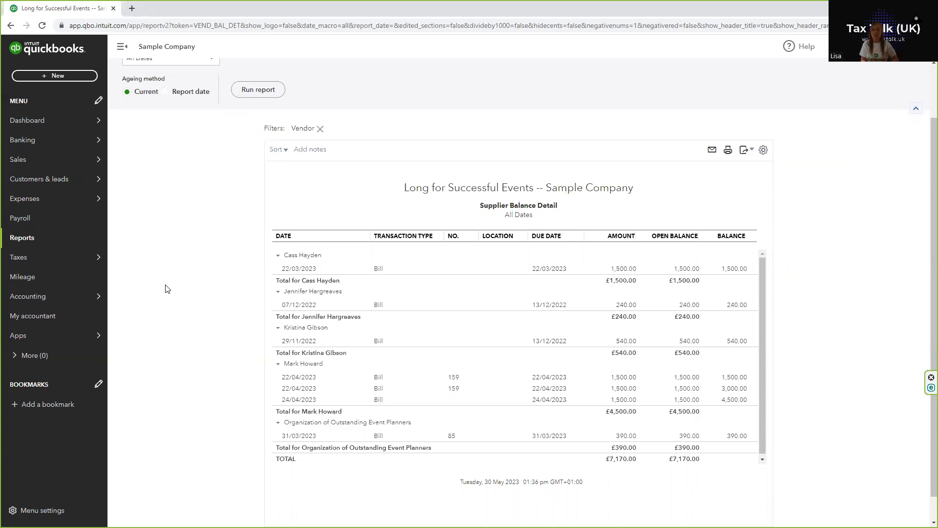
pyautogui.click(27, 295)
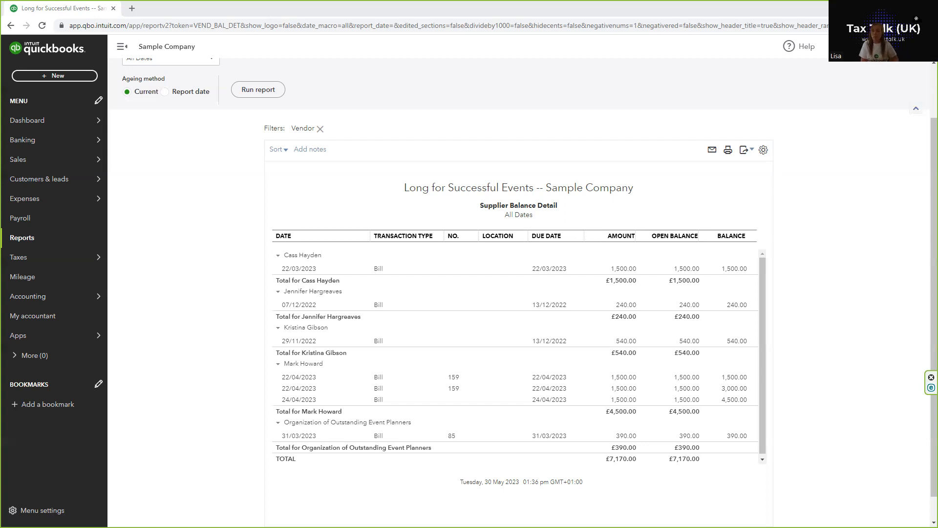
pyautogui.moveTo(183, 395)
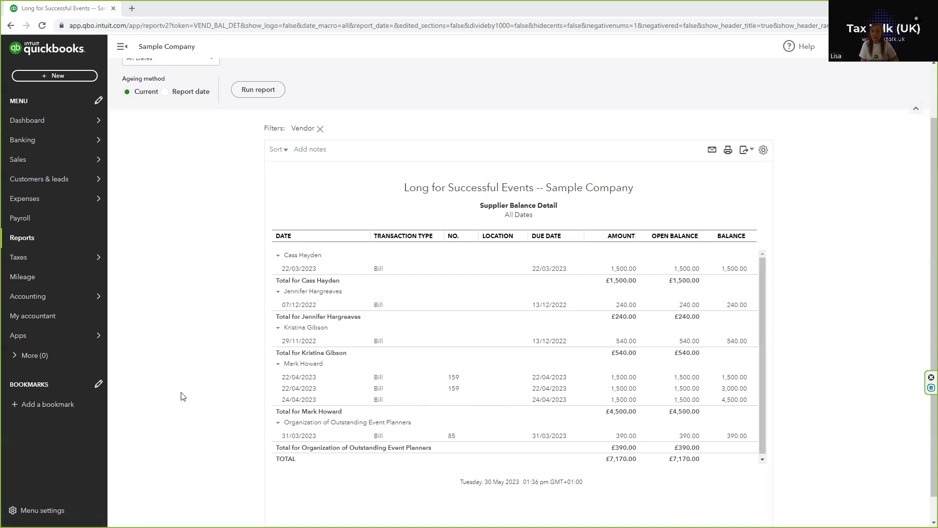
pyautogui.moveTo(468, 385)
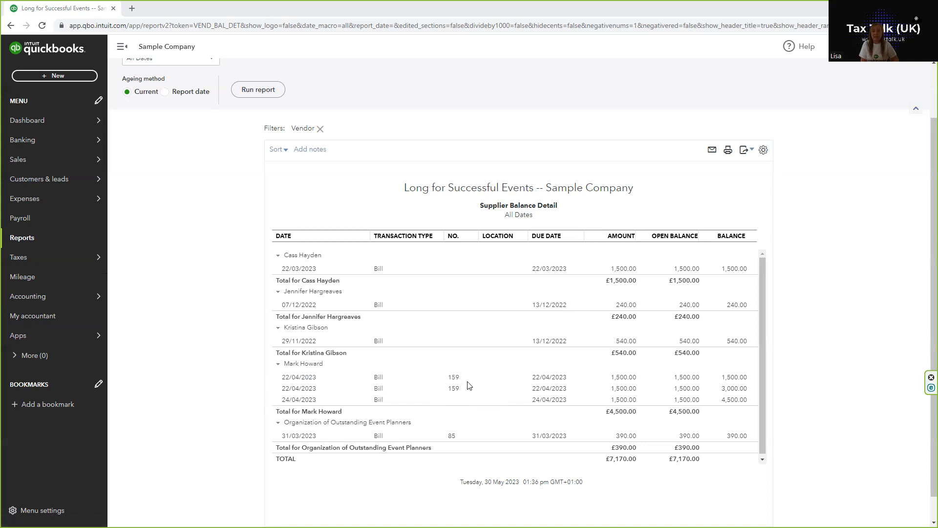
pyautogui.moveTo(283, 381)
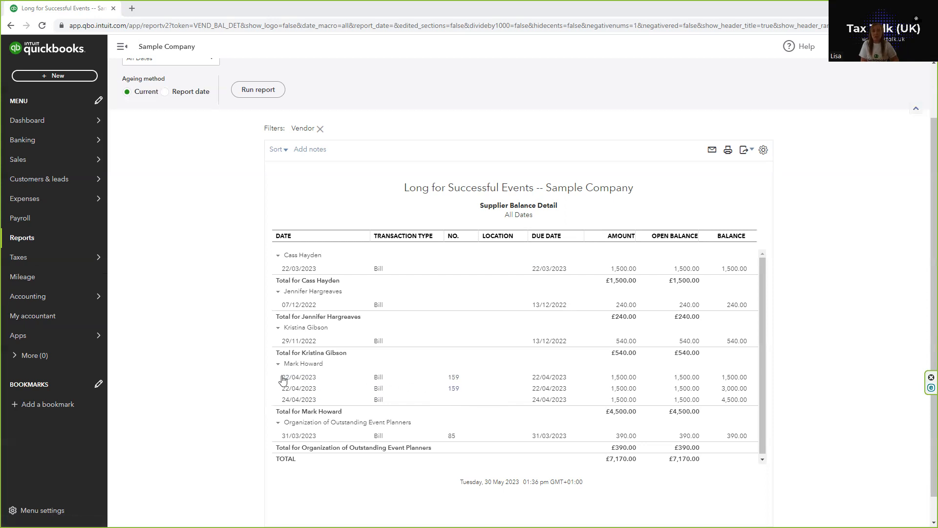
pyautogui.moveTo(581, 333)
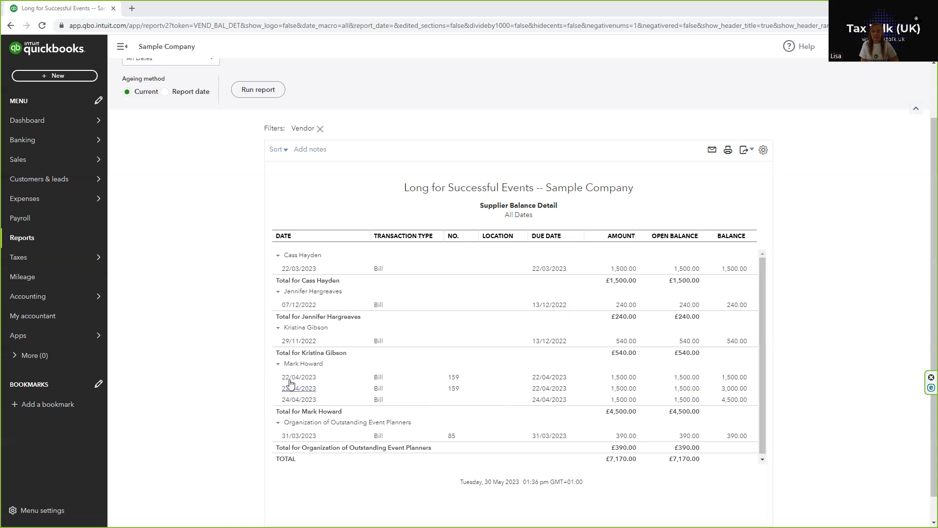
pyautogui.moveTo(455, 392)
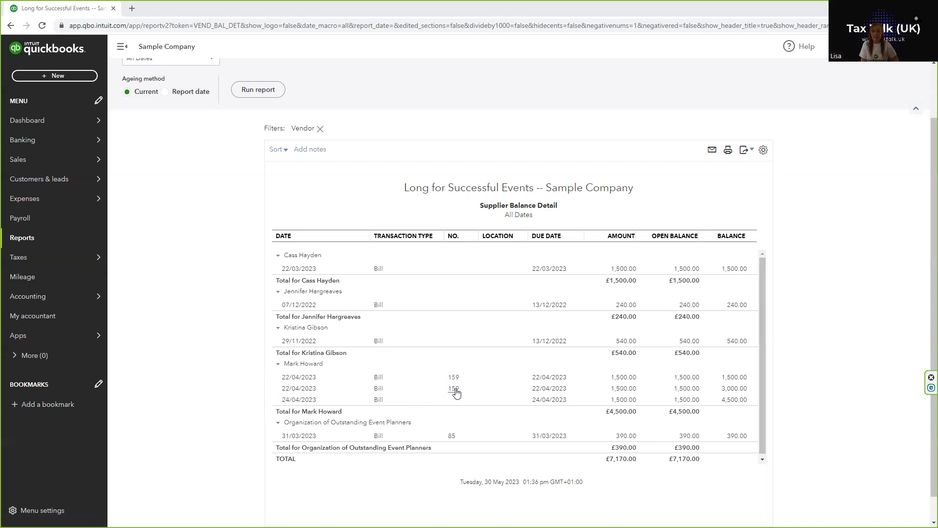
pyautogui.moveTo(519, 412)
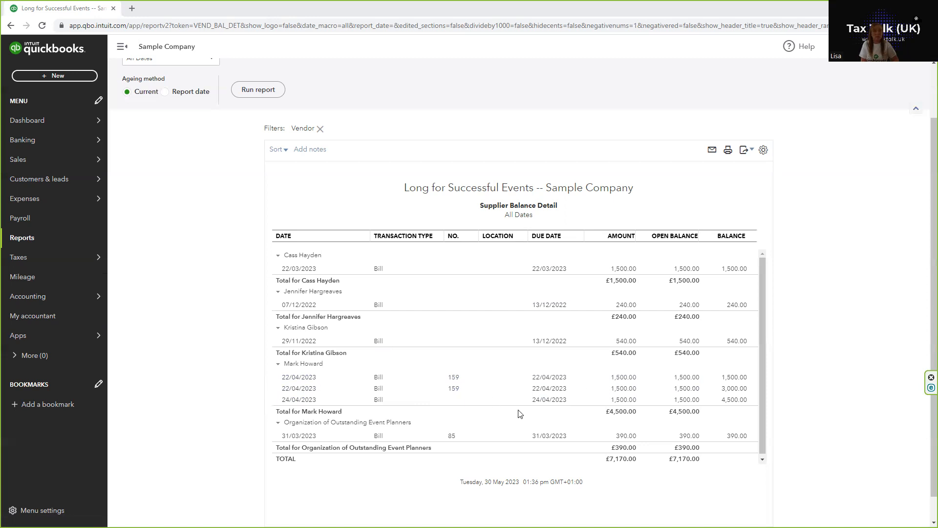
pyautogui.moveTo(598, 392)
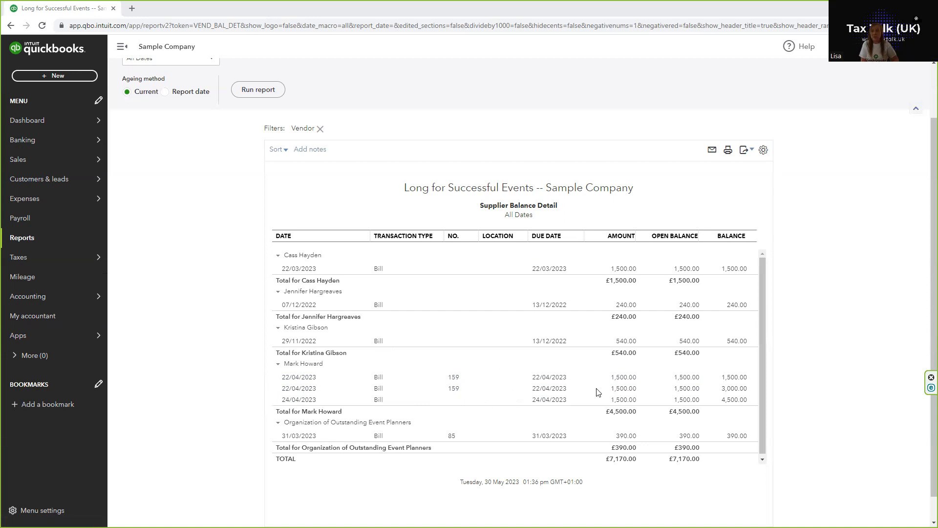
pyautogui.moveTo(574, 417)
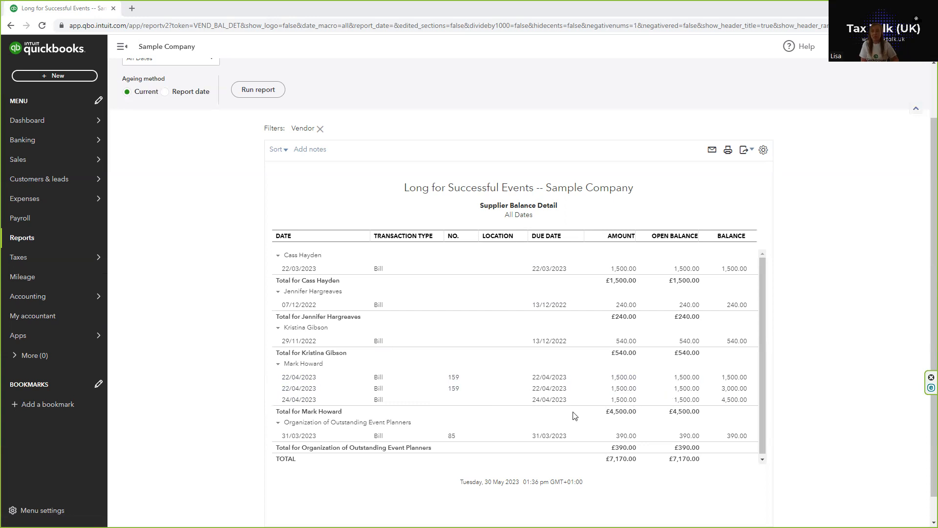
pyautogui.moveTo(552, 420)
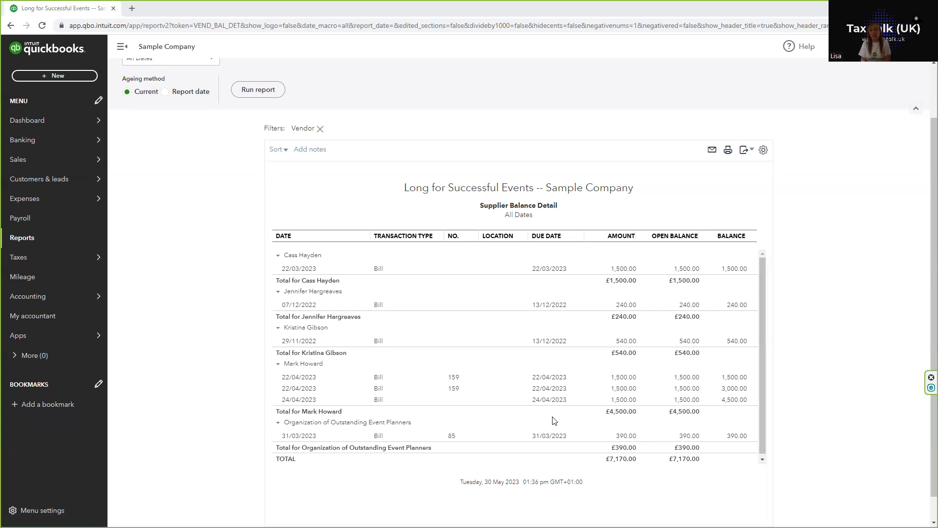
pyautogui.moveTo(523, 407)
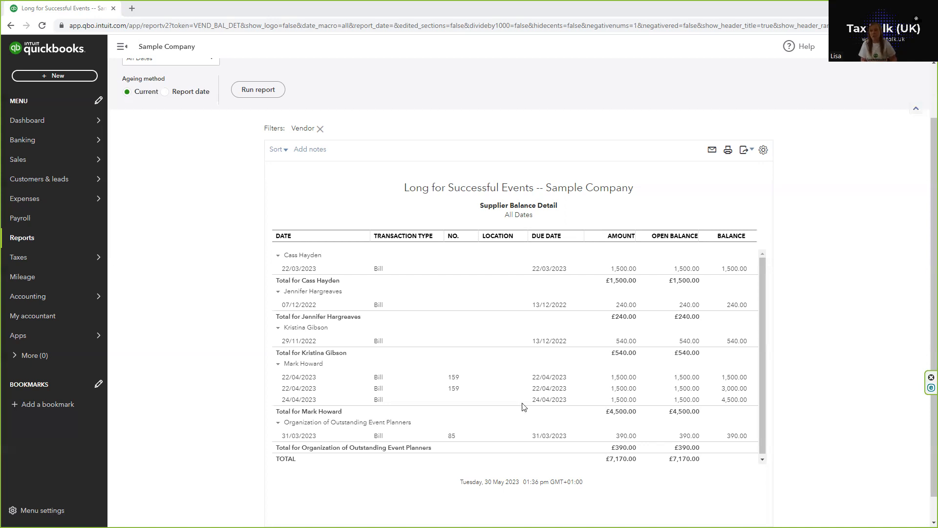
pyautogui.moveTo(544, 397)
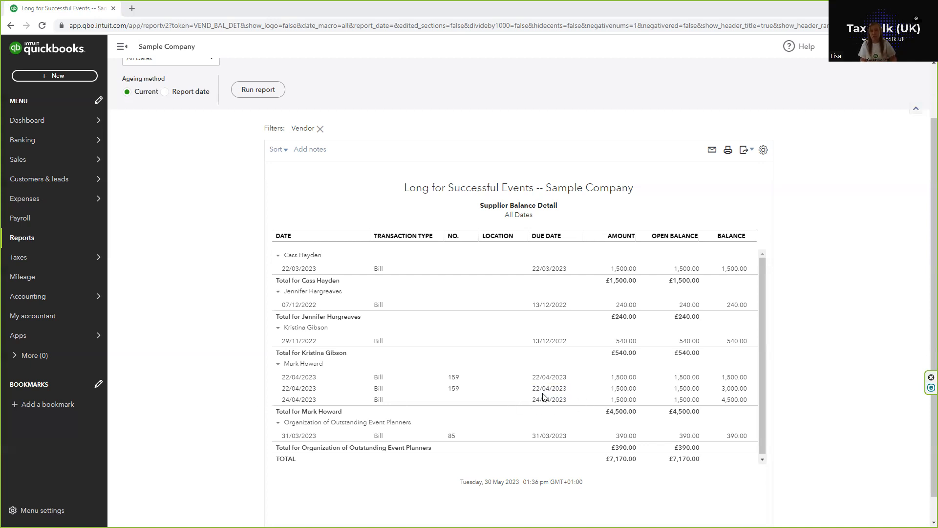
pyautogui.moveTo(548, 388)
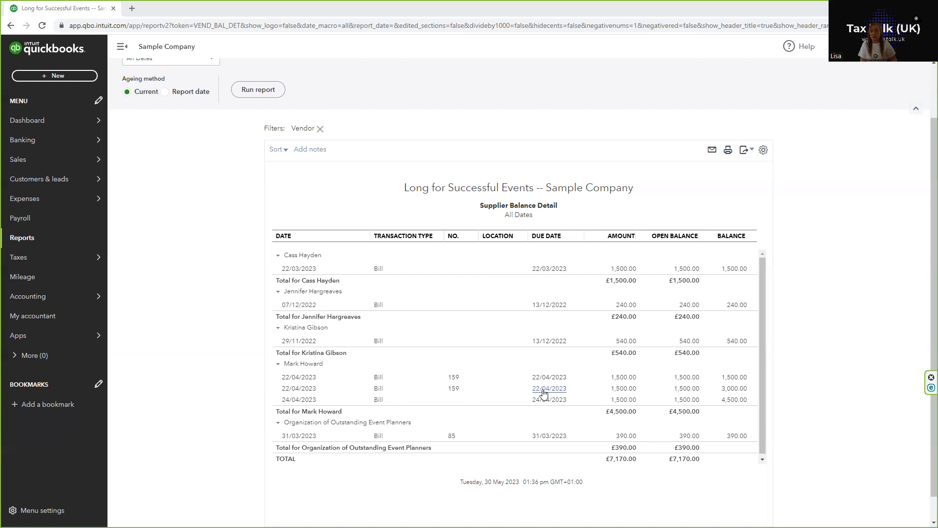
pyautogui.click(548, 388)
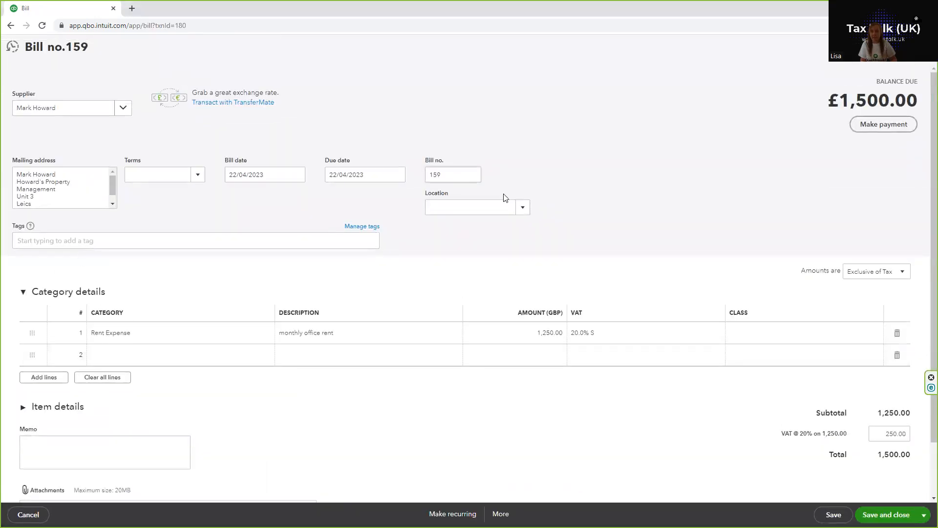
pyautogui.moveTo(412, 240)
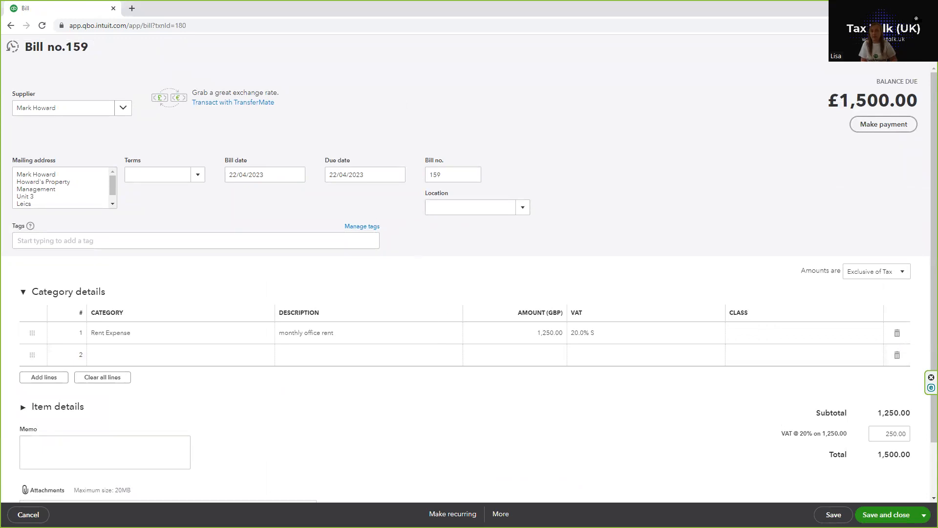
# Step: Delete duplicate £1,500.00 bill no. 159 via More, dropping the total to £5,670.00
pyautogui.click(501, 513)
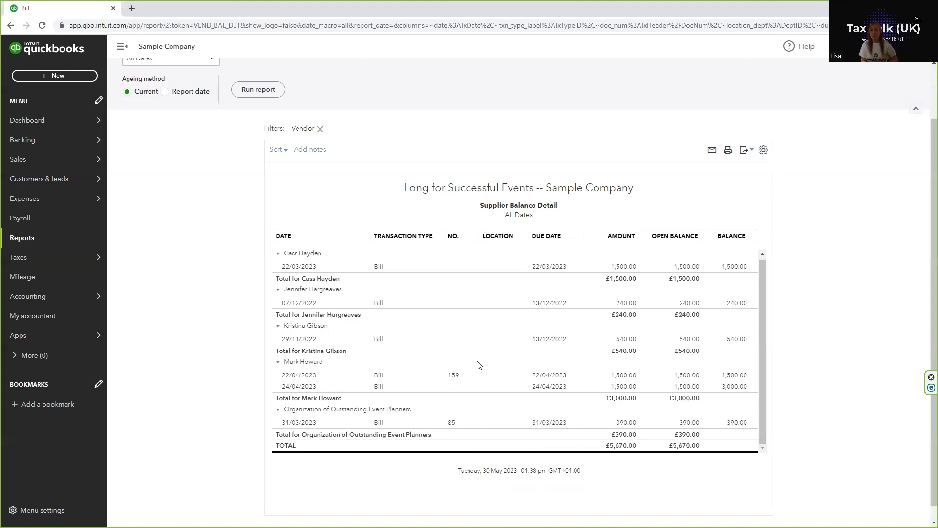
pyautogui.moveTo(339, 457)
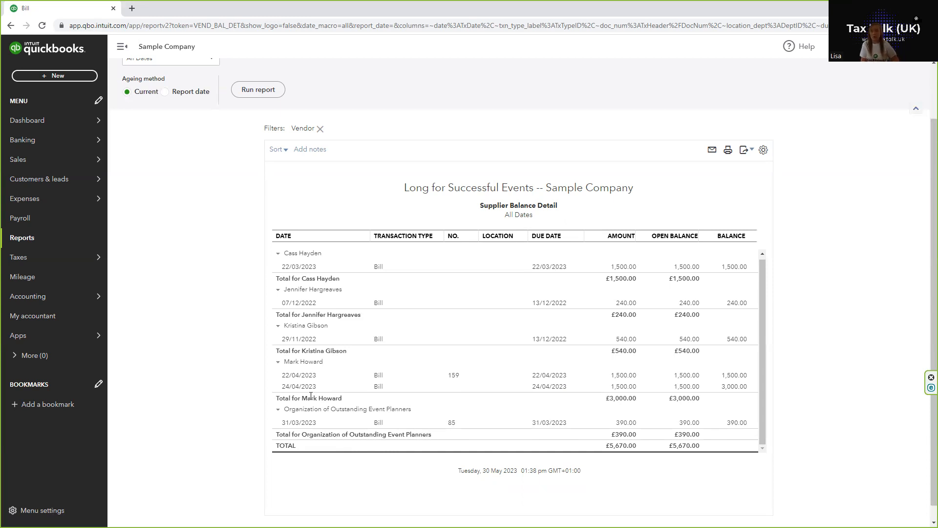
pyautogui.moveTo(197, 373)
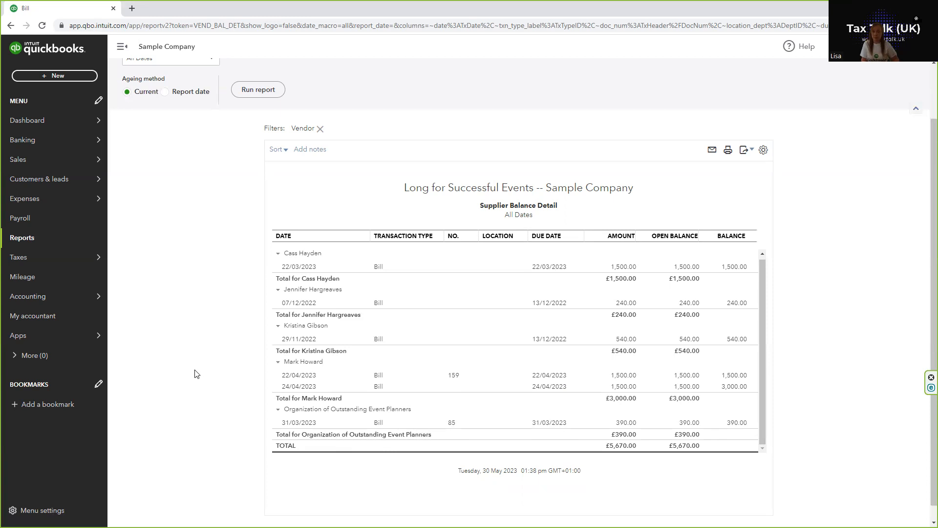
pyautogui.moveTo(476, 360)
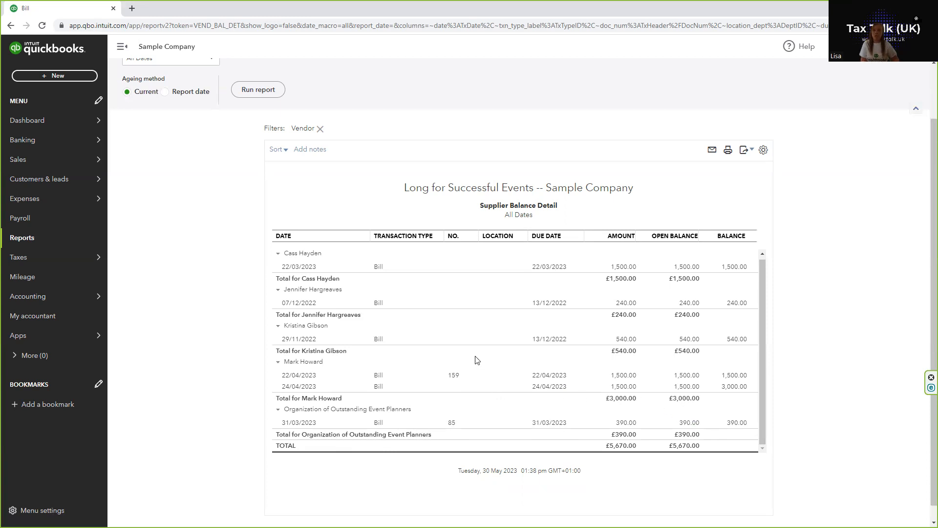
pyautogui.moveTo(311, 437)
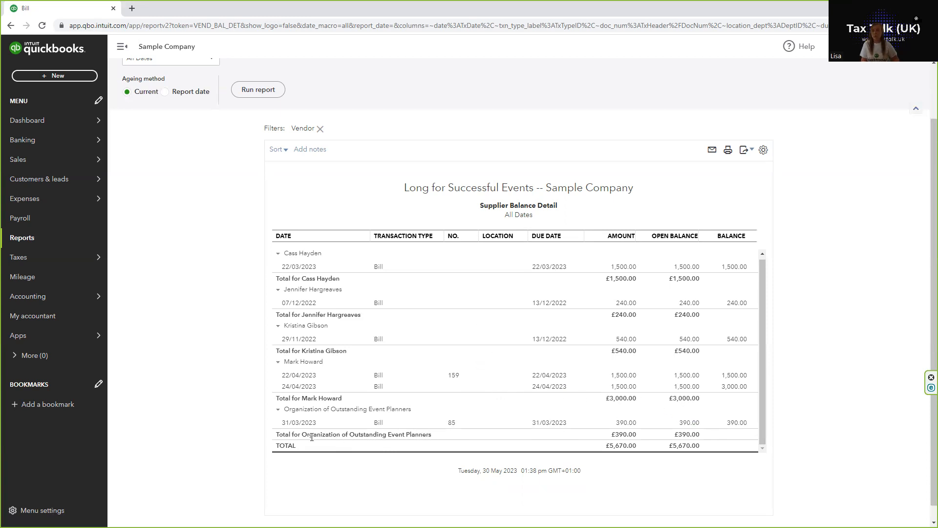
pyautogui.moveTo(601, 420)
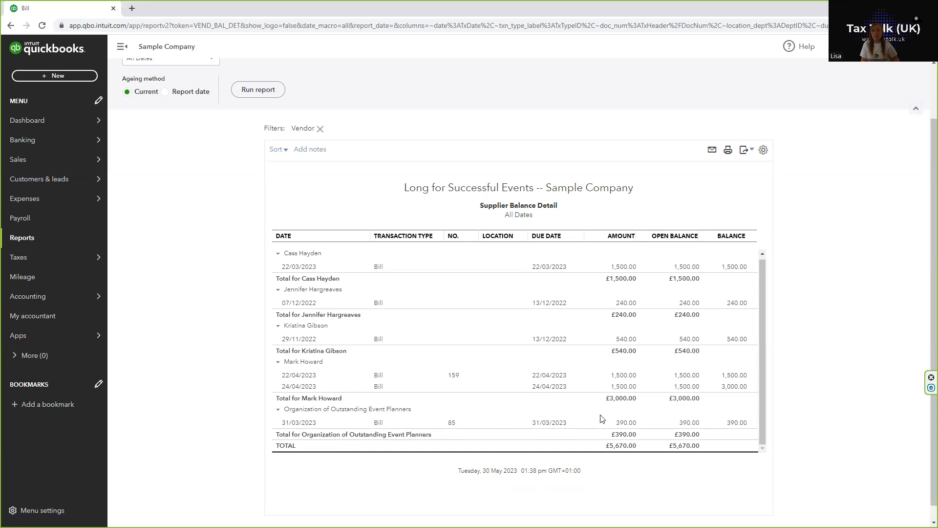
pyautogui.moveTo(326, 411)
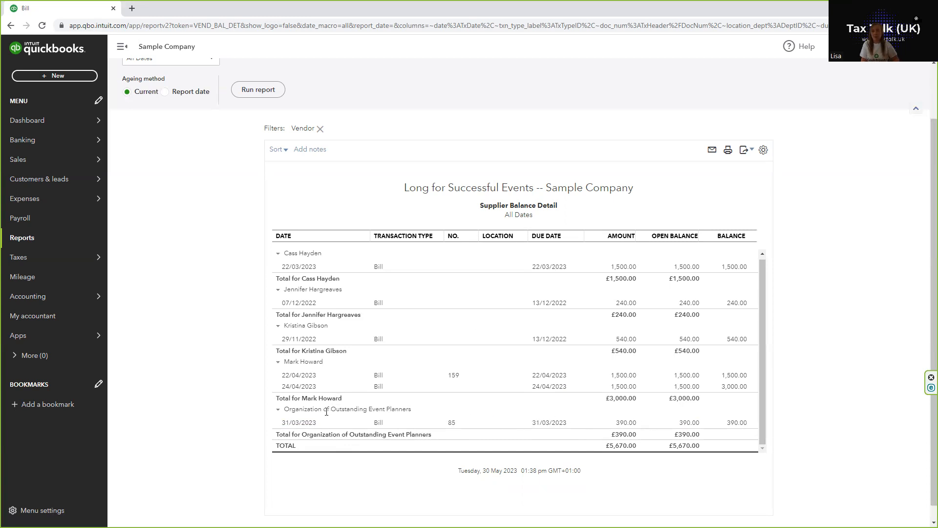
pyautogui.moveTo(322, 416)
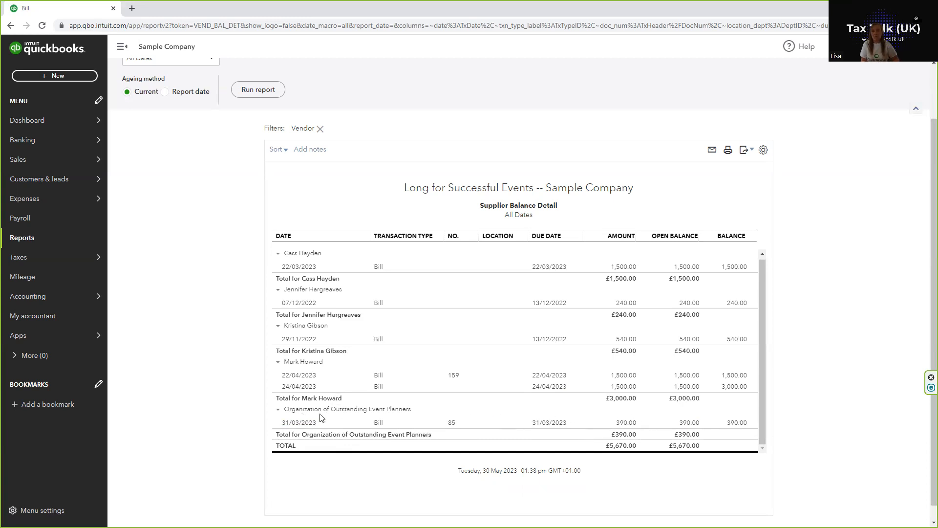
pyautogui.moveTo(552, 423)
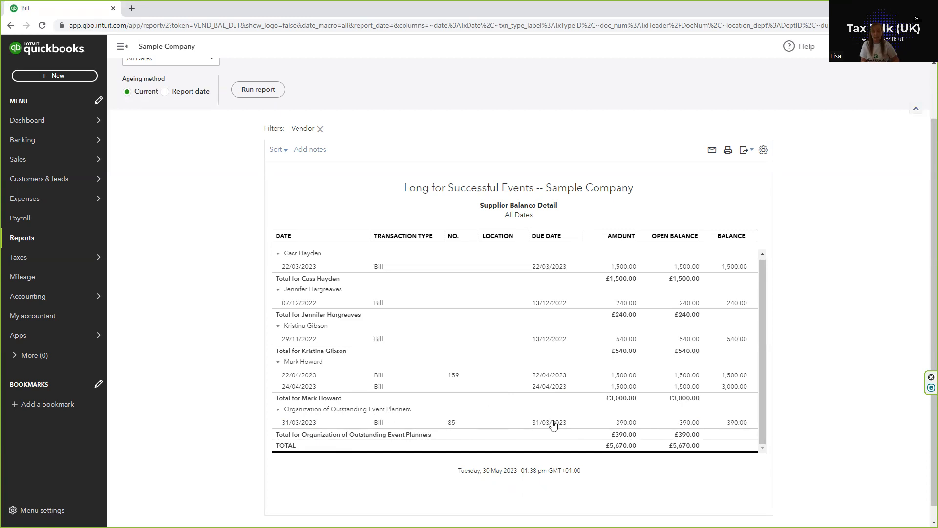
pyautogui.moveTo(654, 444)
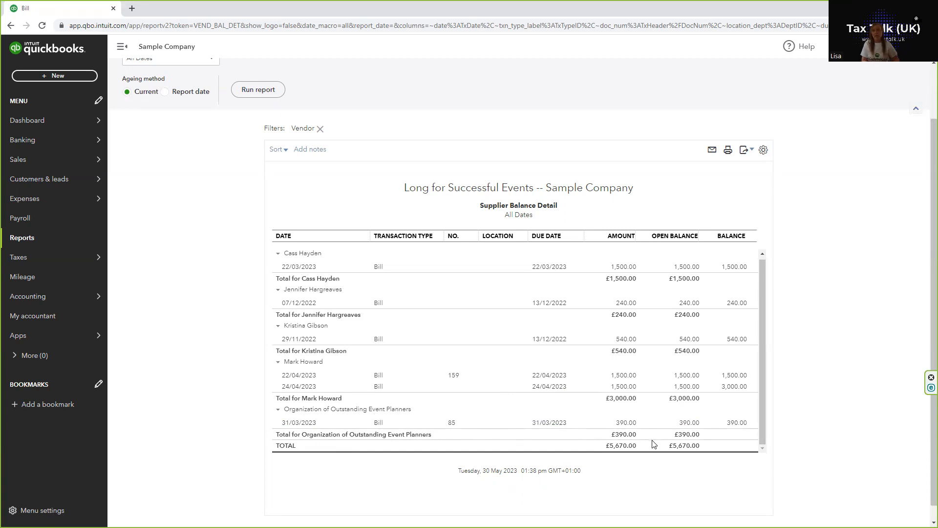
pyautogui.moveTo(658, 409)
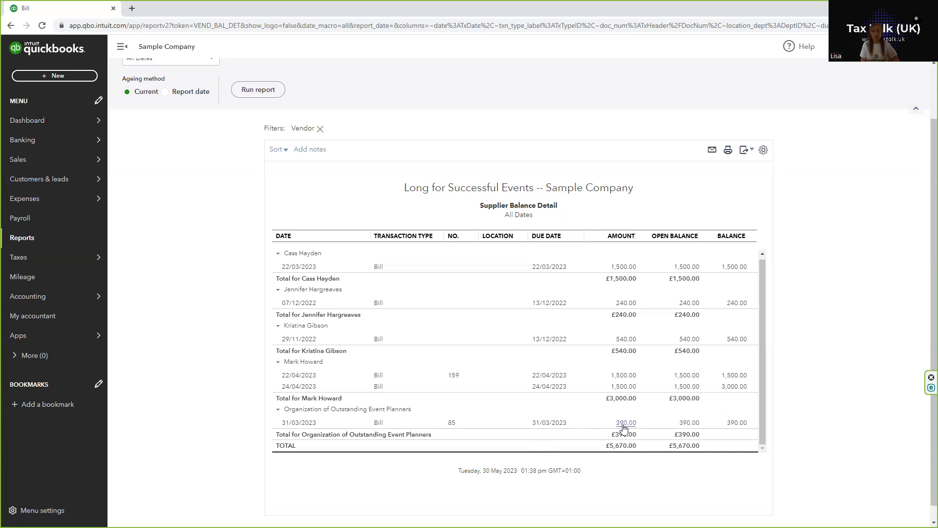
pyautogui.moveTo(410, 383)
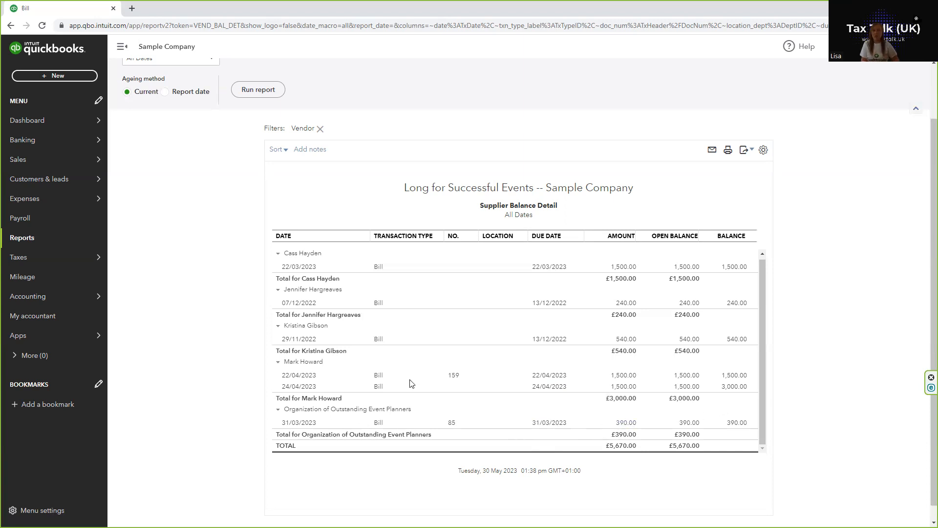
pyautogui.moveTo(672, 388)
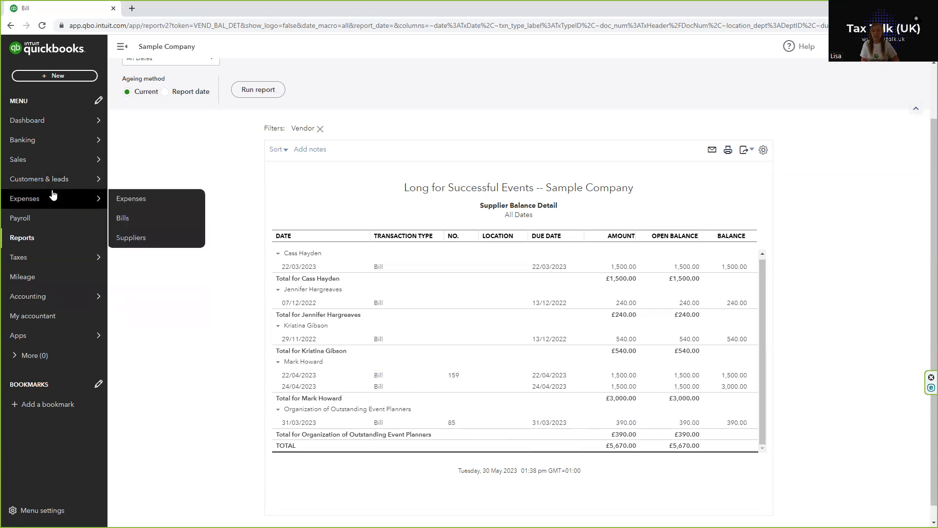
# Step: Go to Expenses > Suppliers and search for 'organi'
pyautogui.click(130, 237)
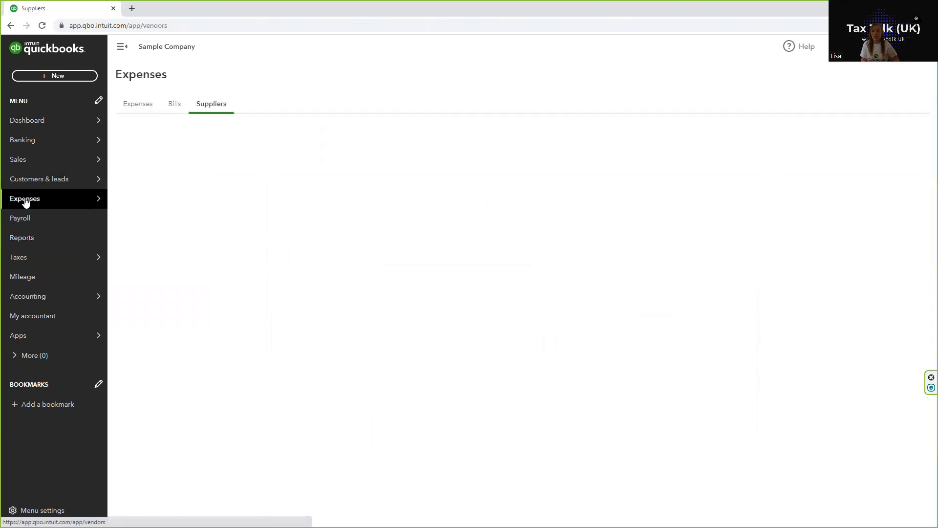
pyautogui.click(25, 198)
pyautogui.write('organi')
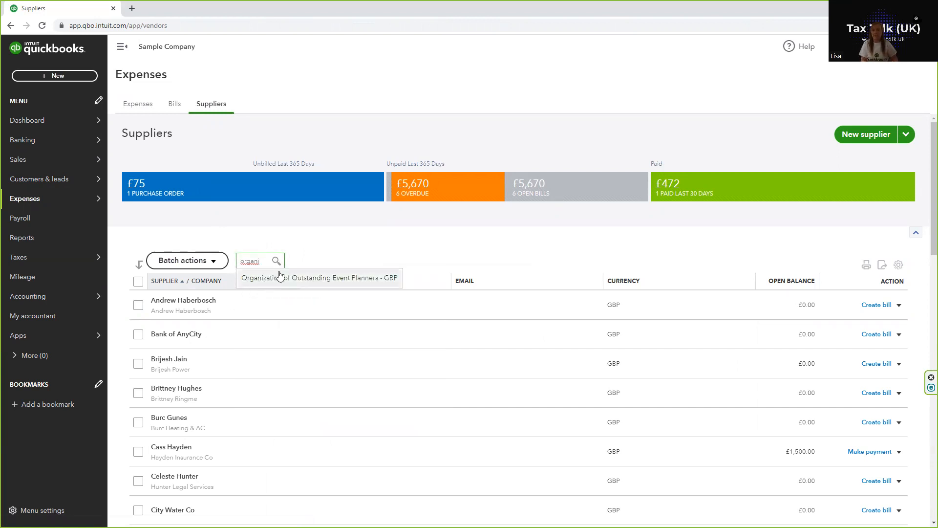
# Step: Select Organization of Outstanding Event Planners to view its £390.00 open balance
pyautogui.click(319, 277)
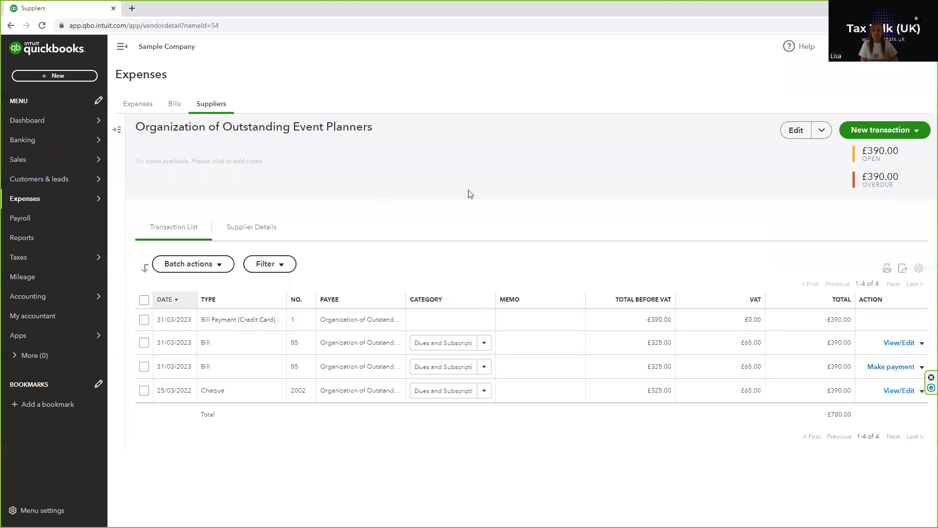
pyautogui.moveTo(583, 501)
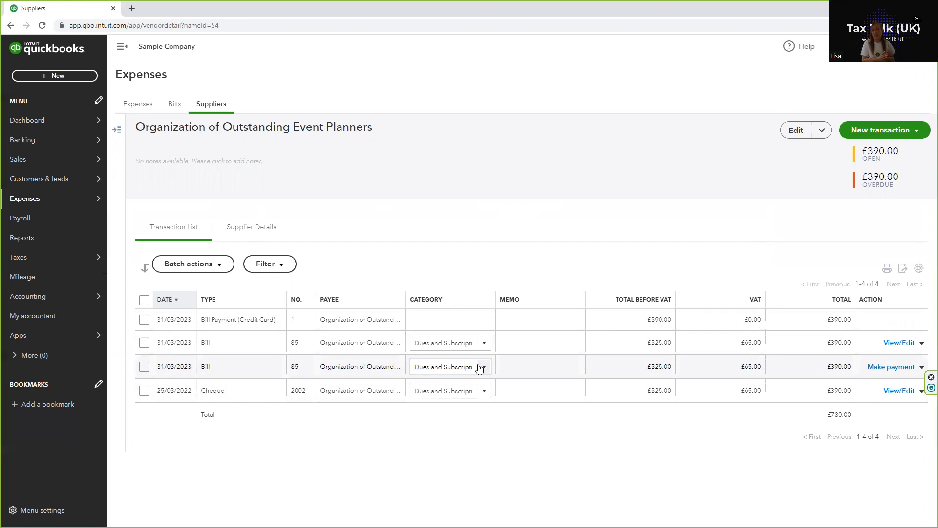
pyautogui.moveTo(115, 508)
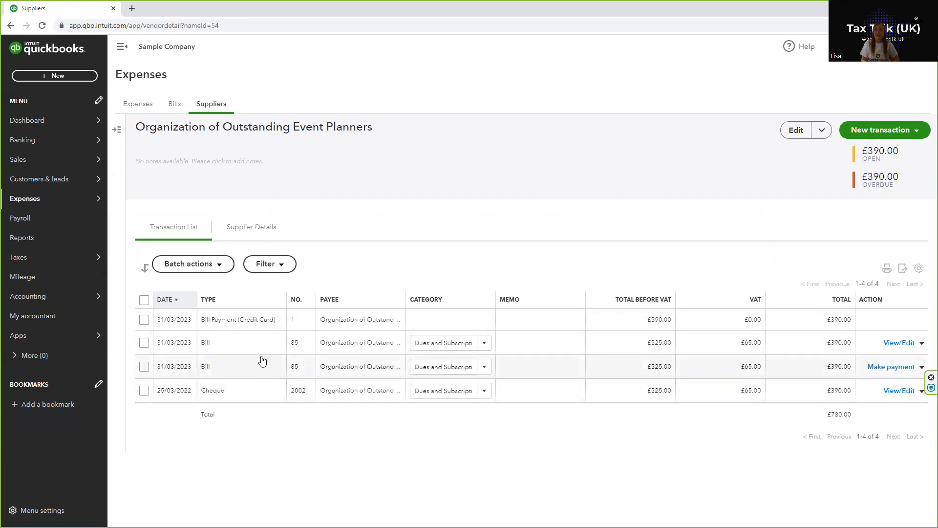
pyautogui.moveTo(260, 409)
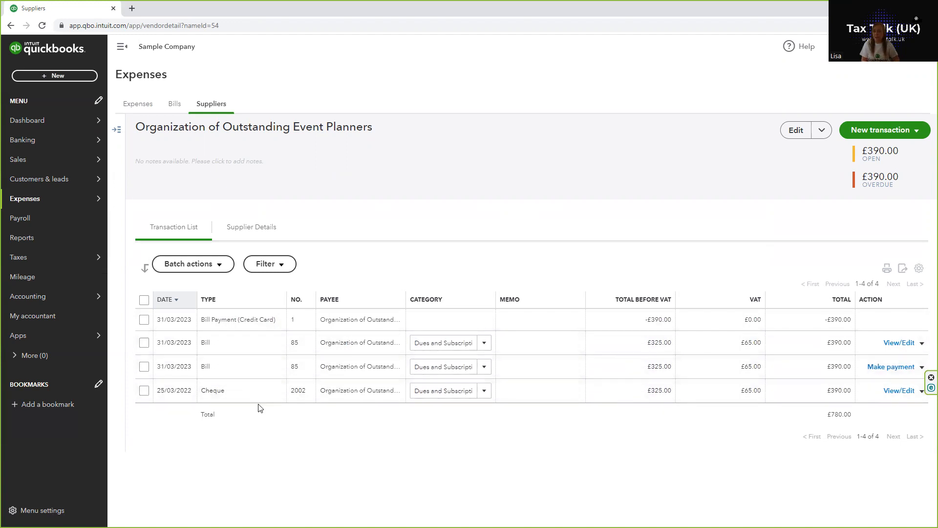
pyautogui.moveTo(168, 345)
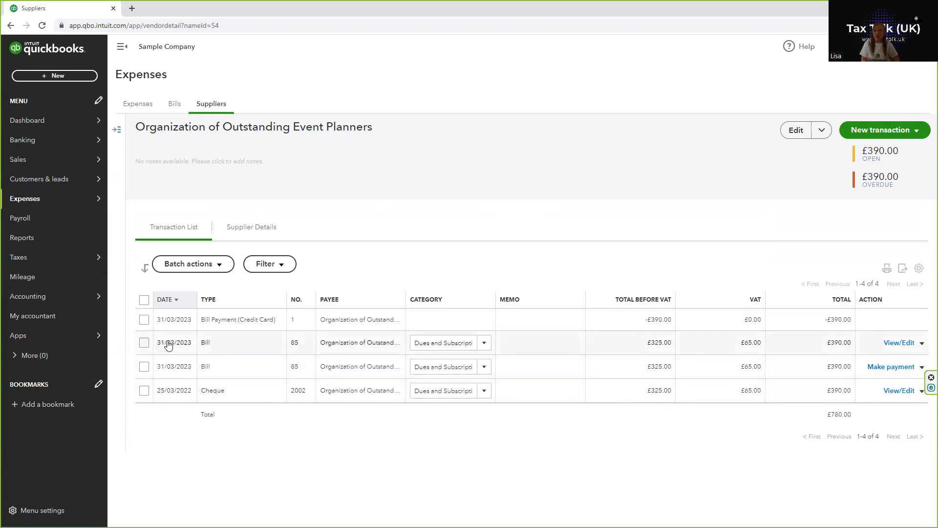
pyautogui.moveTo(597, 344)
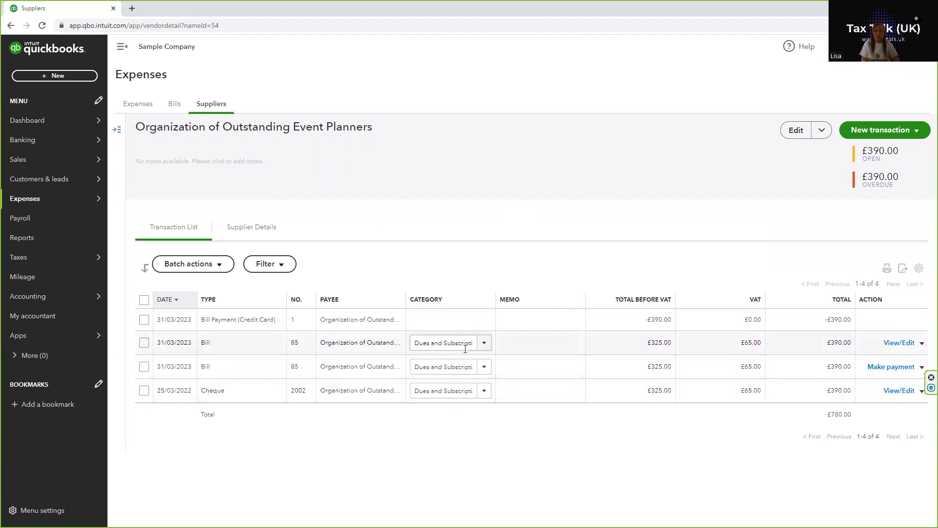
pyautogui.moveTo(284, 363)
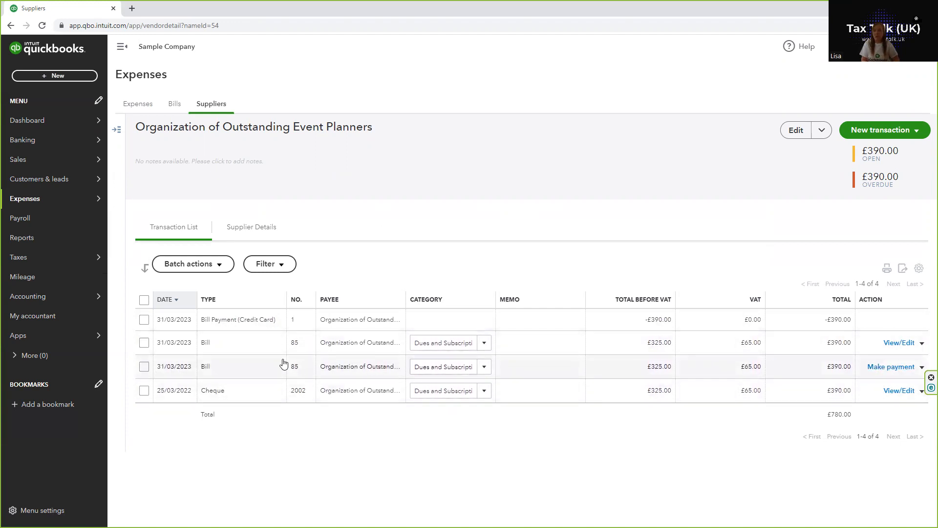
pyautogui.moveTo(519, 321)
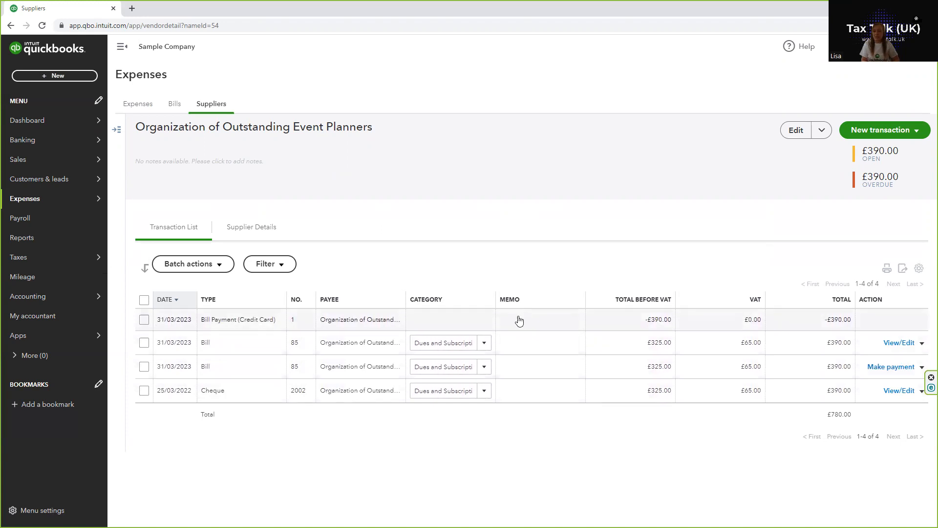
pyautogui.moveTo(745, 346)
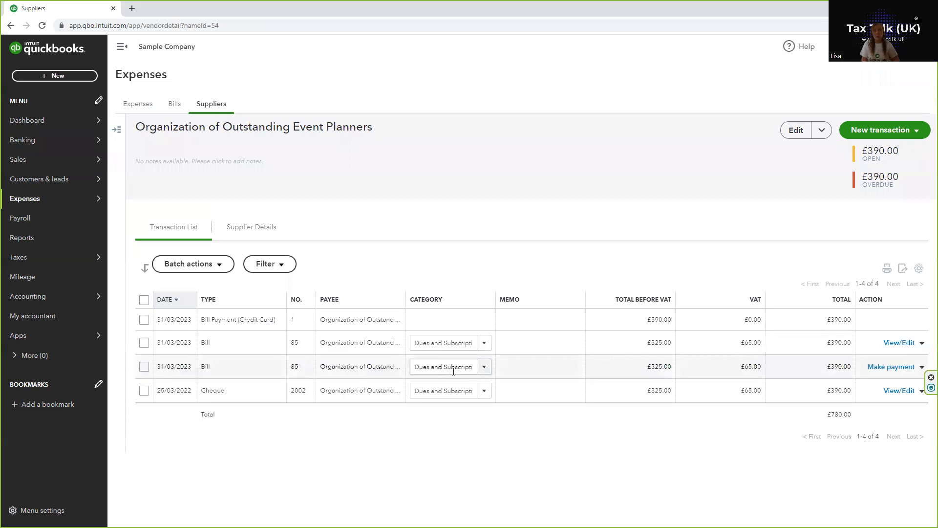
pyautogui.moveTo(397, 375)
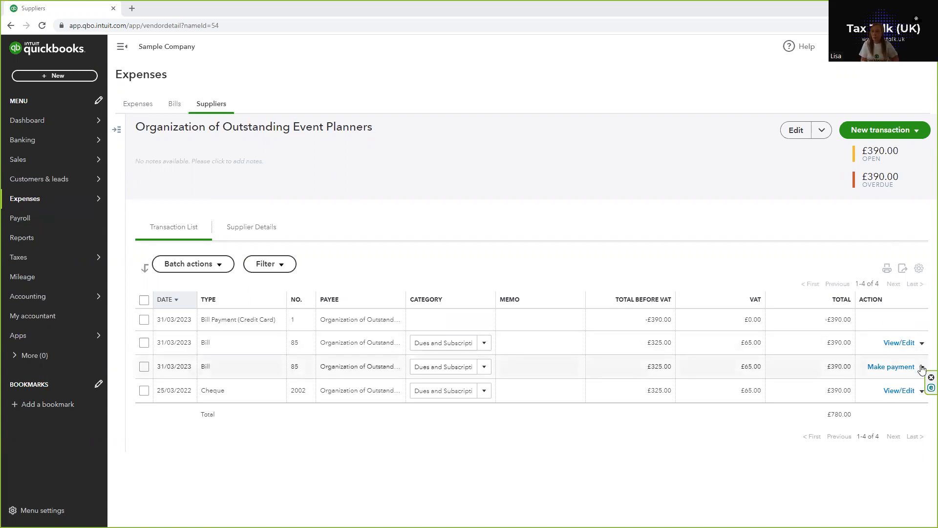
# Step: Delete the unpaid duplicate £390 bill no. 85 from the row's Action menu
pyautogui.click(921, 366)
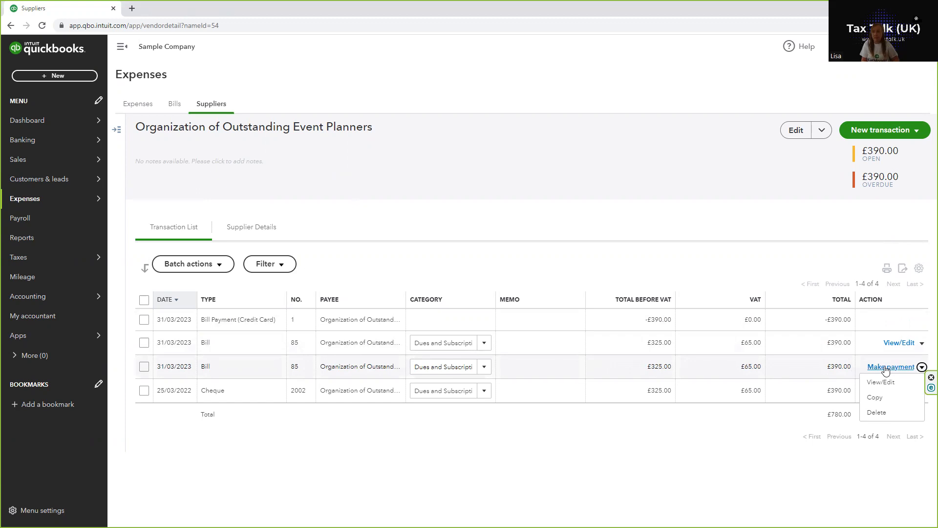
pyautogui.click(878, 413)
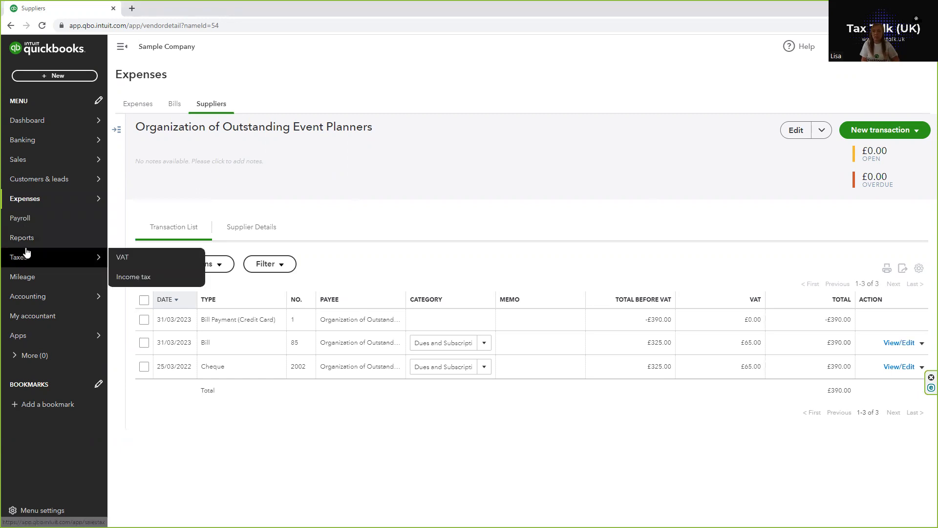
# Step: Return to Reports and launch Supplier Balance Detail from Favourites
pyautogui.click(23, 237)
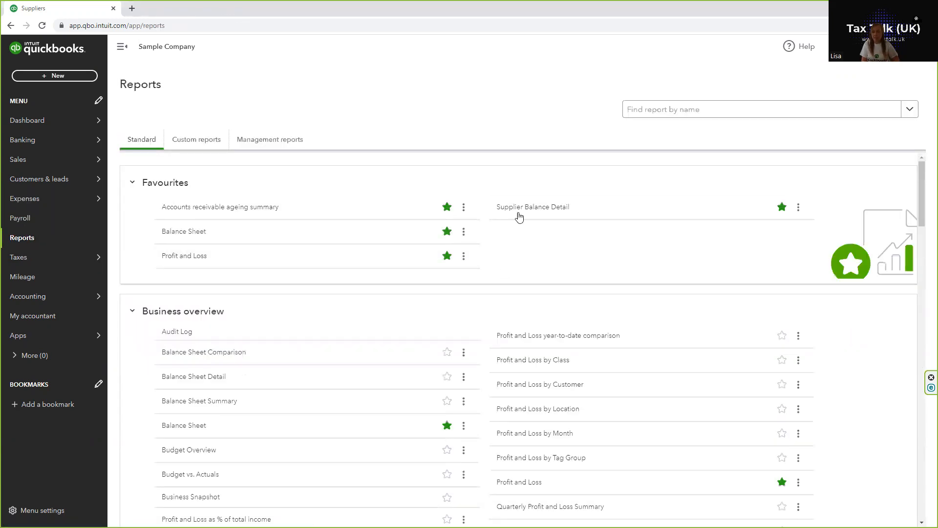
pyautogui.moveTo(220, 206)
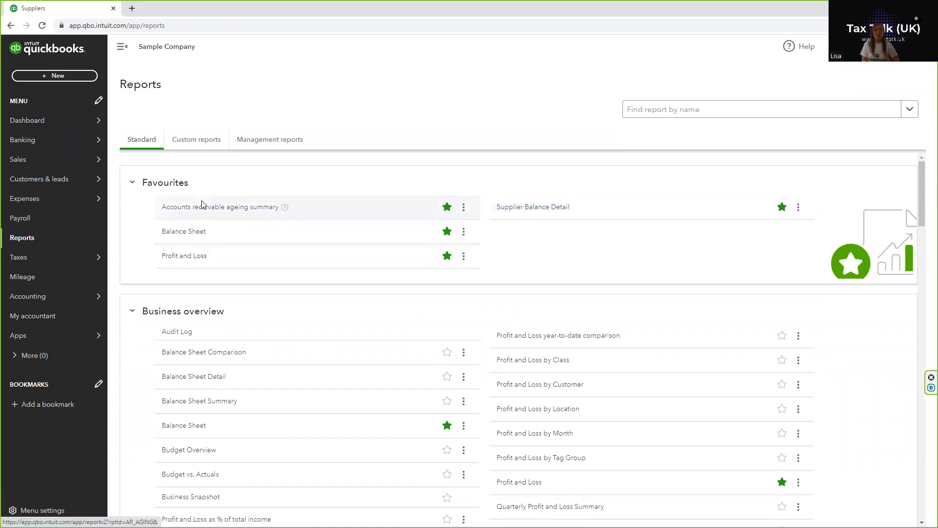
pyautogui.click(782, 206)
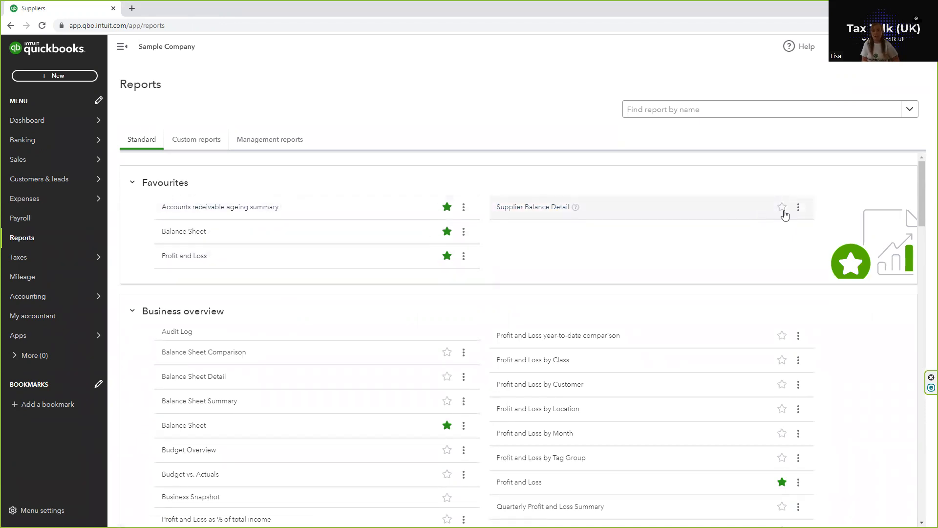
pyautogui.click(782, 207)
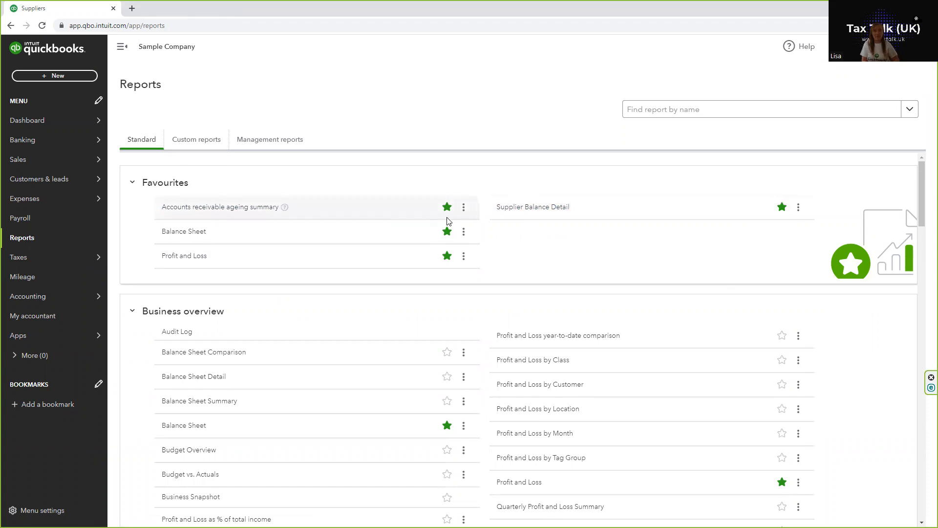
pyautogui.click(531, 206)
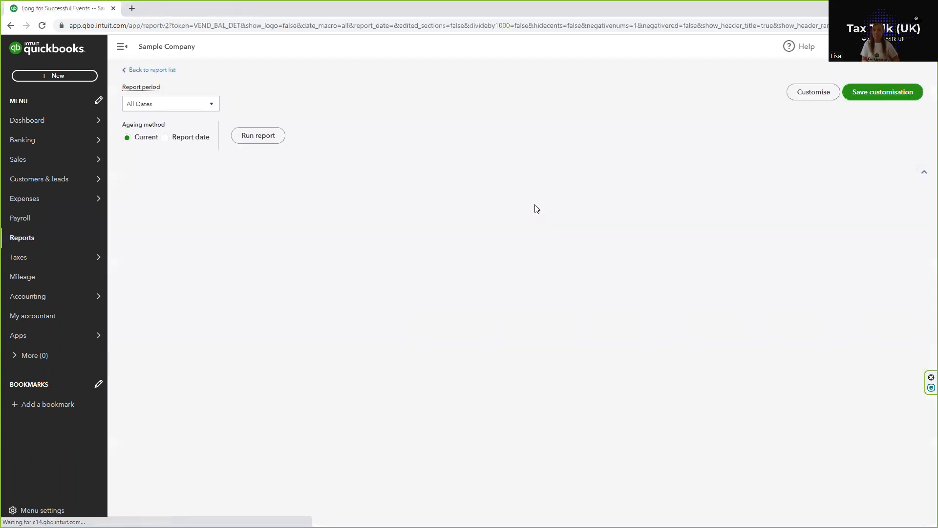
# Step: Reload the report and verify the TOTAL row reads £5,280.00
pyautogui.click(258, 135)
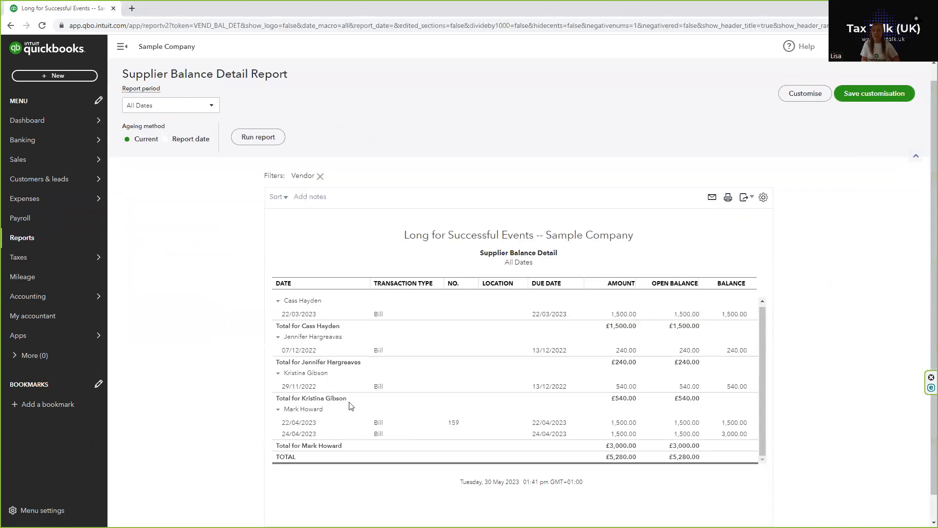
pyautogui.moveTo(629, 424)
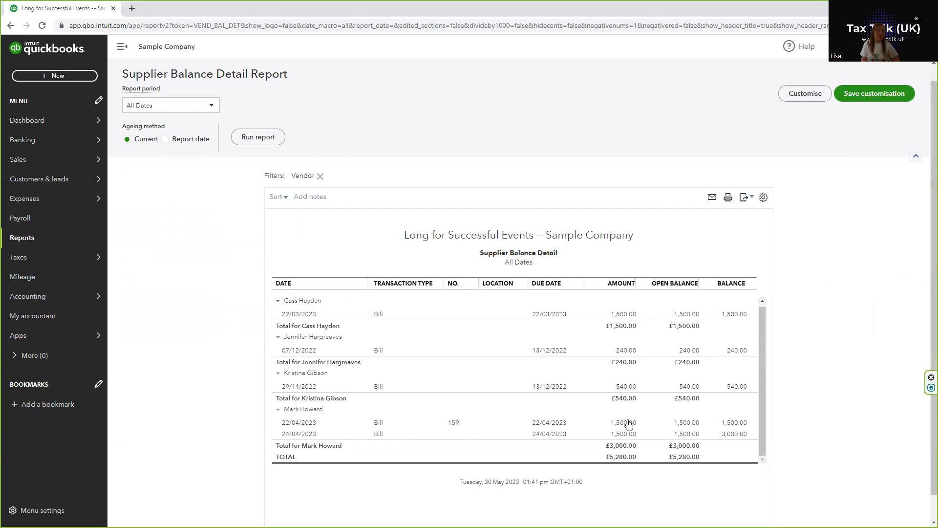
pyautogui.moveTo(612, 421)
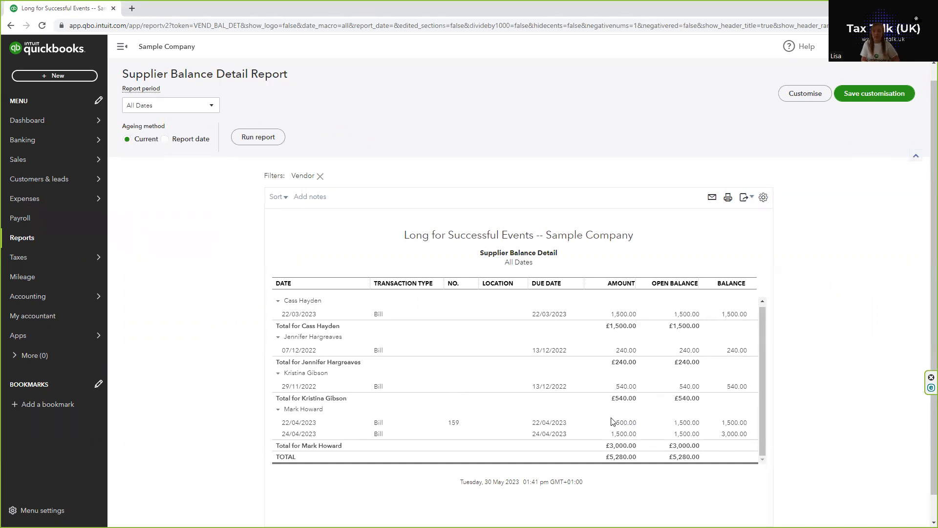
pyautogui.moveTo(404, 430)
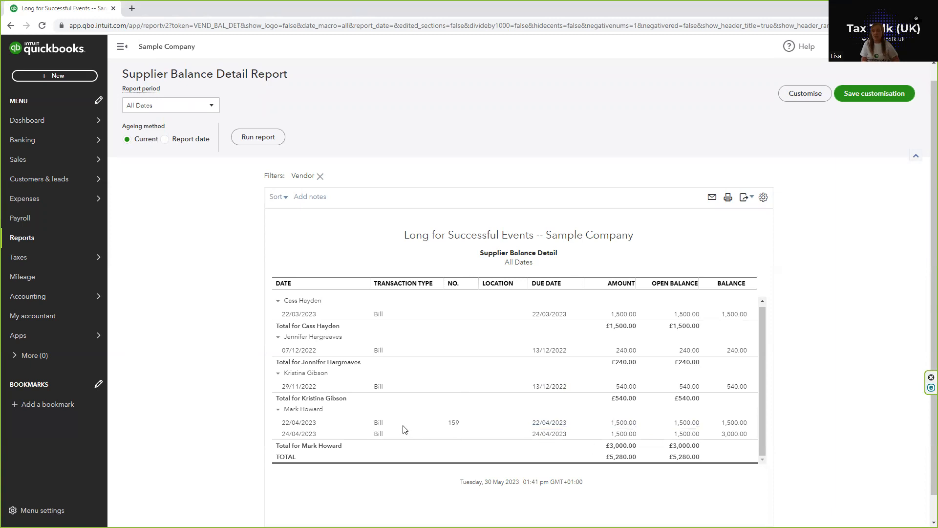
pyautogui.moveTo(405, 441)
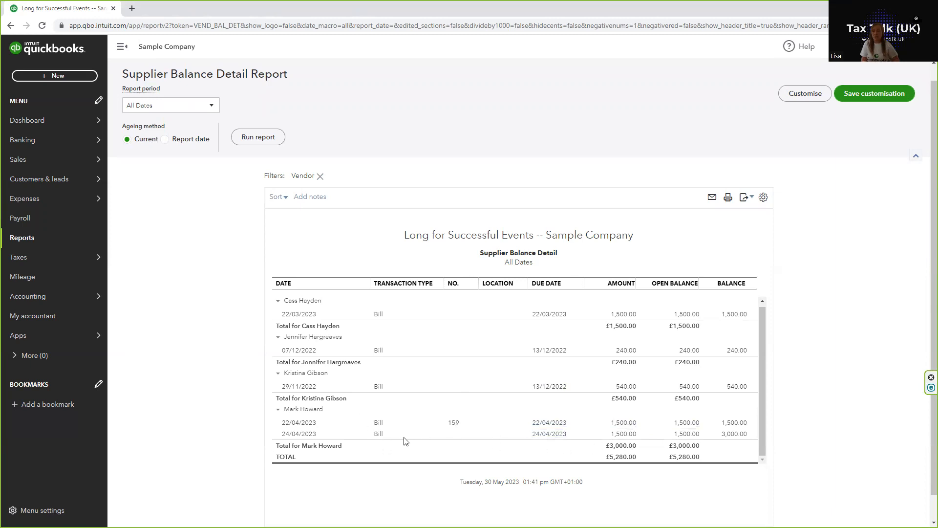
pyautogui.moveTo(592, 433)
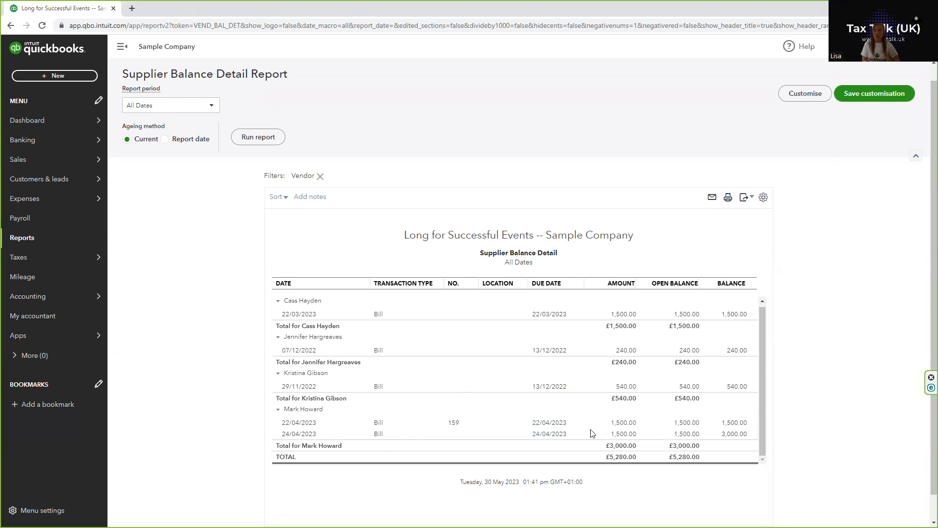
pyautogui.click(19, 335)
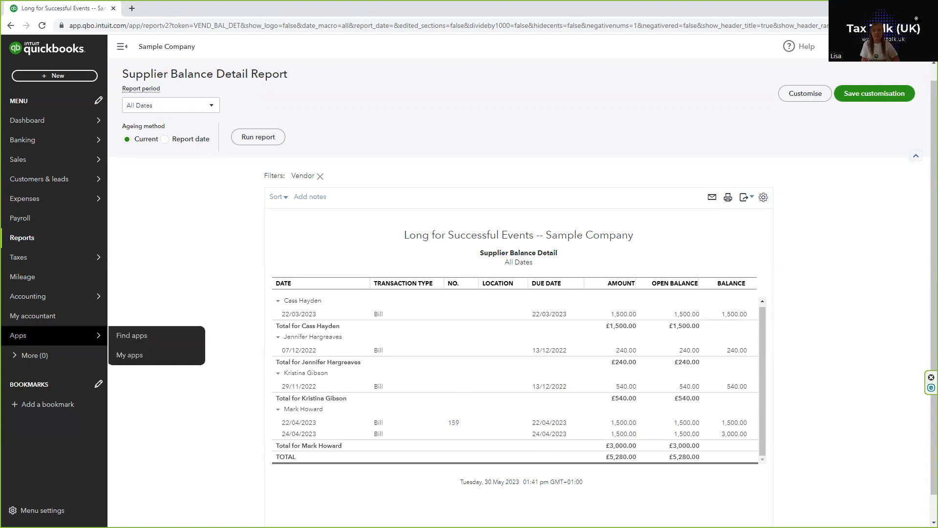